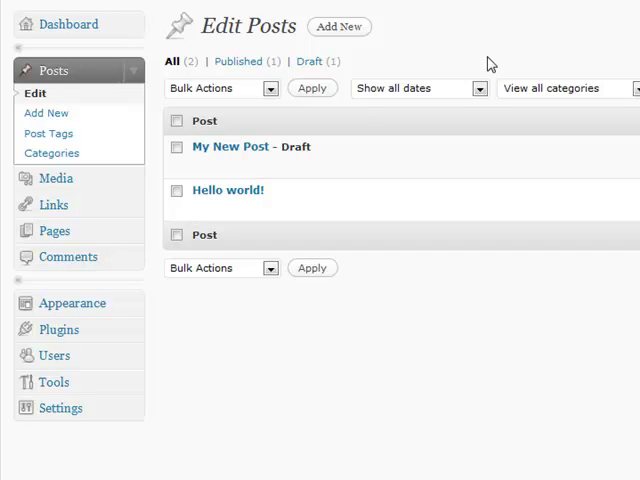
pyautogui.moveTo(481, 32)
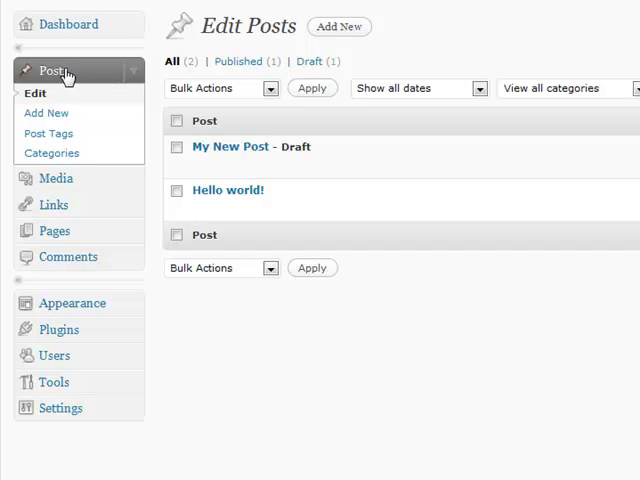
pyautogui.moveTo(105, 90)
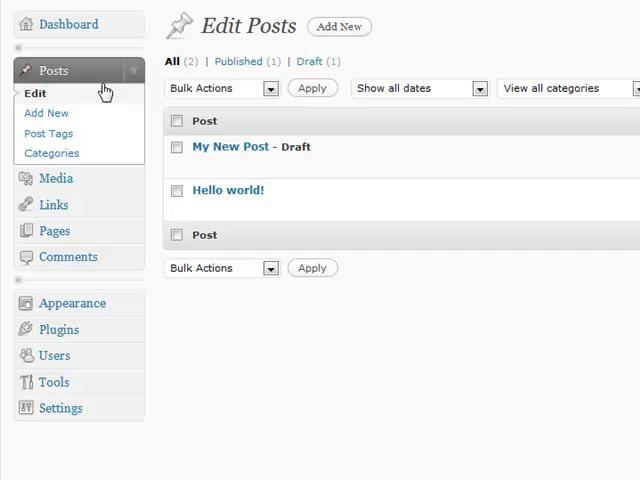
pyautogui.moveTo(579, 71)
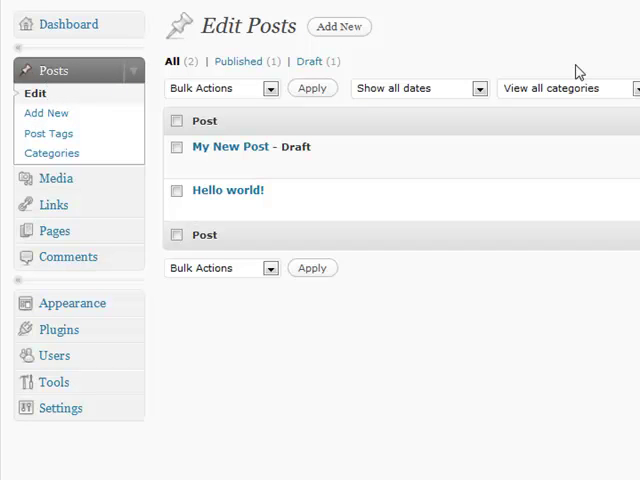
pyautogui.moveTo(578, 71)
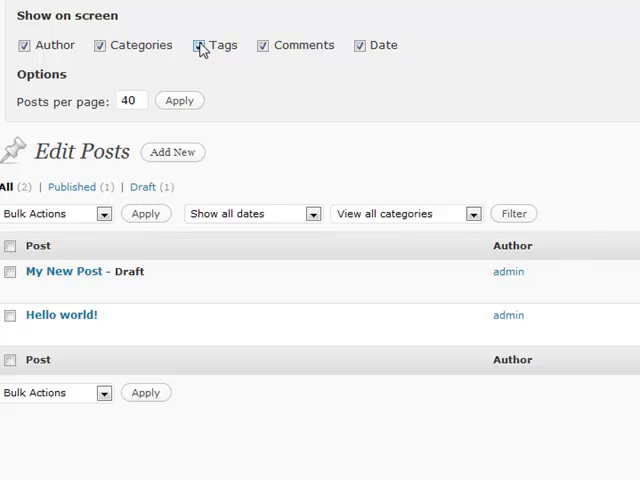
# Hide the Tags and Comments columns and apply 20 posts per page
pyautogui.click(198, 45)
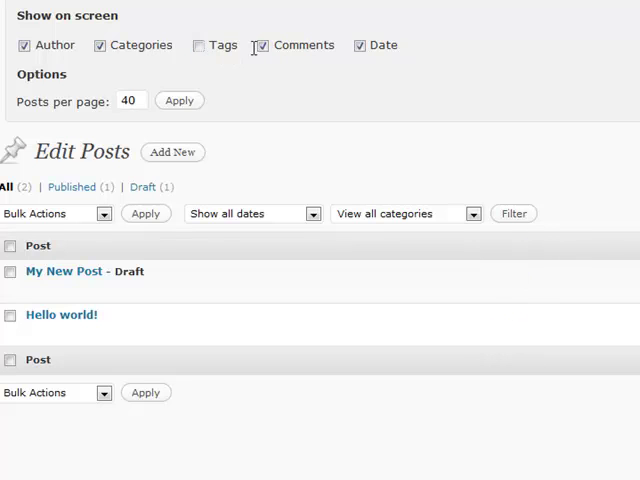
pyautogui.click(261, 45)
pyautogui.write('20')
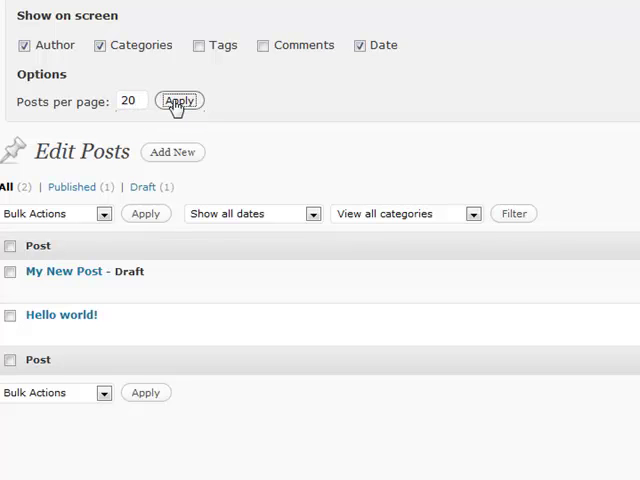
pyautogui.click(180, 101)
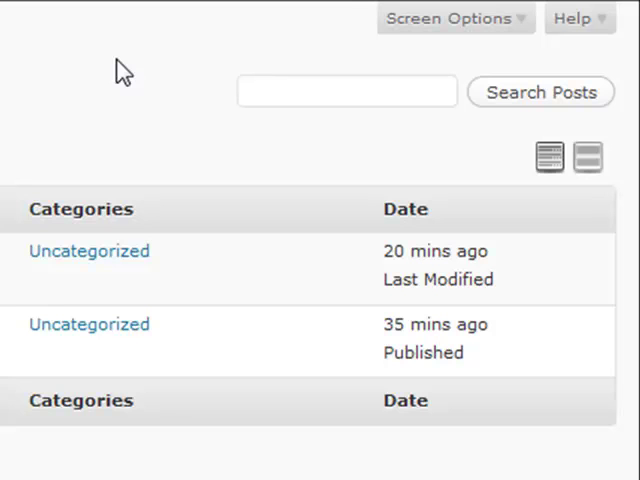
pyautogui.moveTo(185, 95)
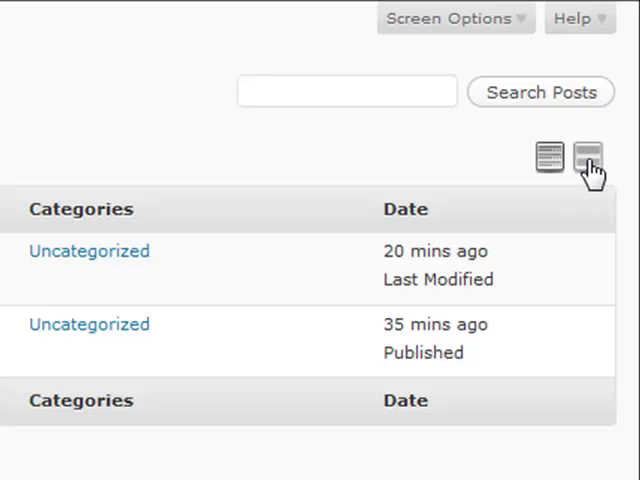
pyautogui.click(590, 160)
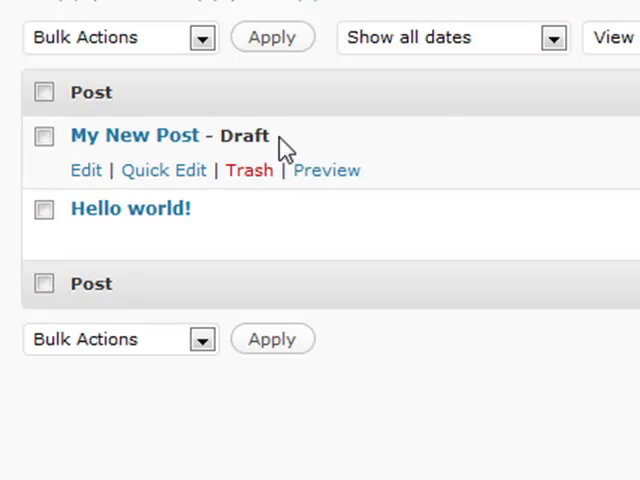
pyautogui.moveTo(110, 217)
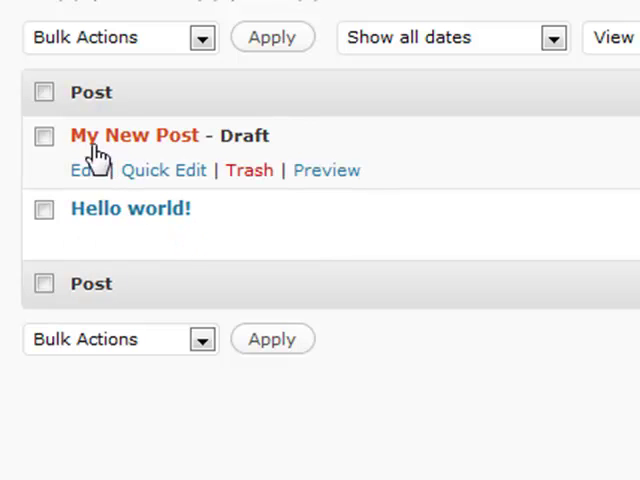
pyautogui.moveTo(160, 180)
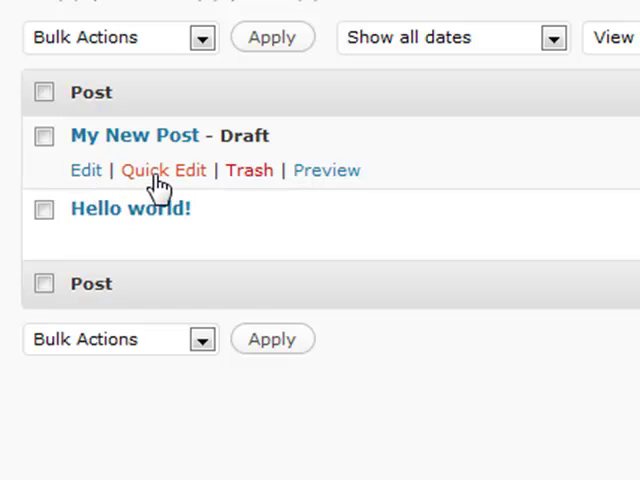
pyautogui.click(163, 170)
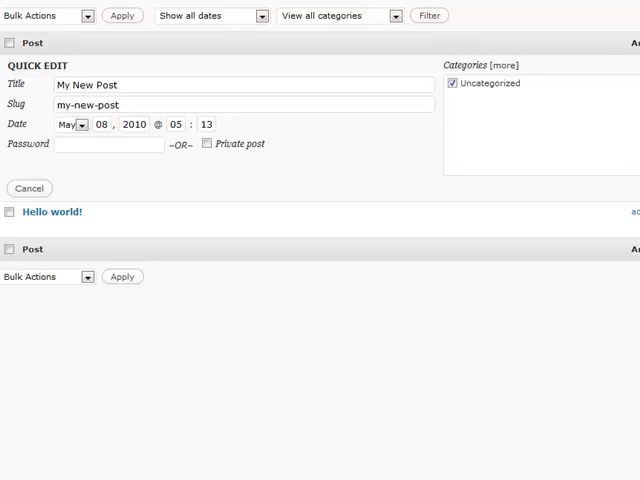
pyautogui.click(29, 188)
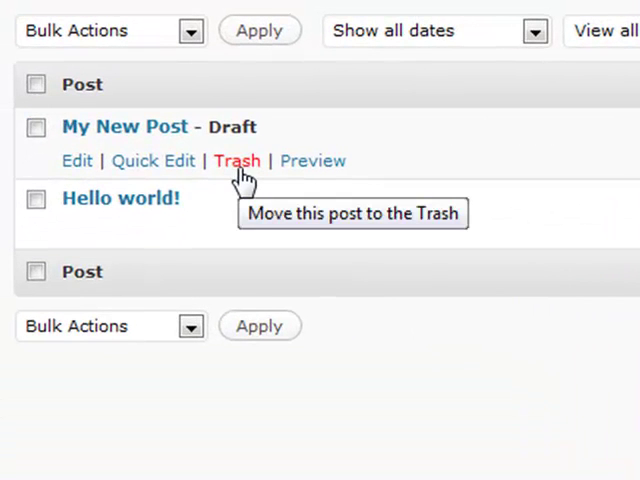
pyautogui.moveTo(238, 178)
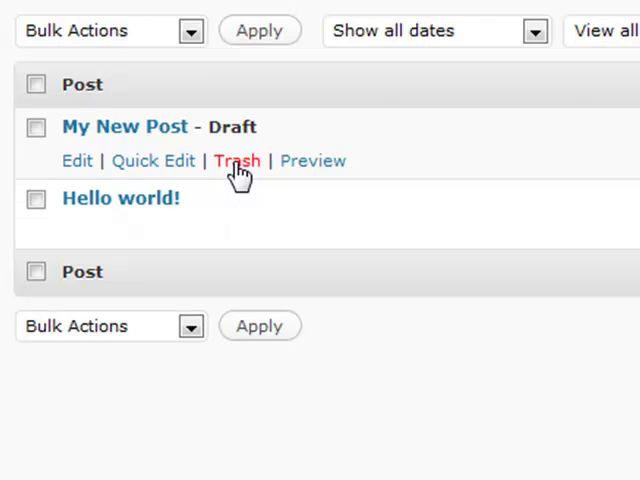
# Trash the post 'My New Post' from the posts list
pyautogui.click(238, 160)
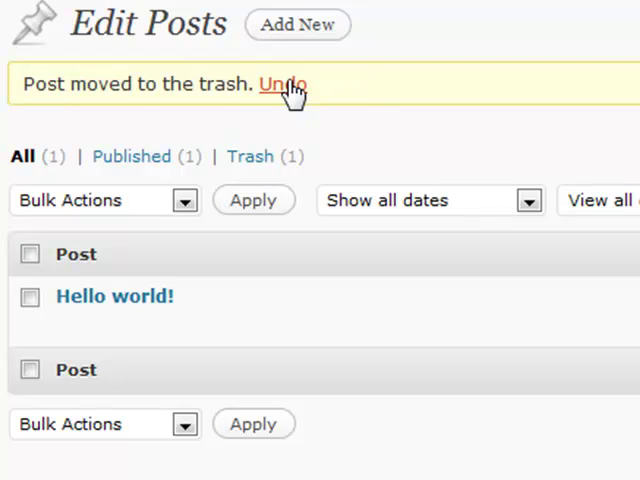
pyautogui.moveTo(250, 157)
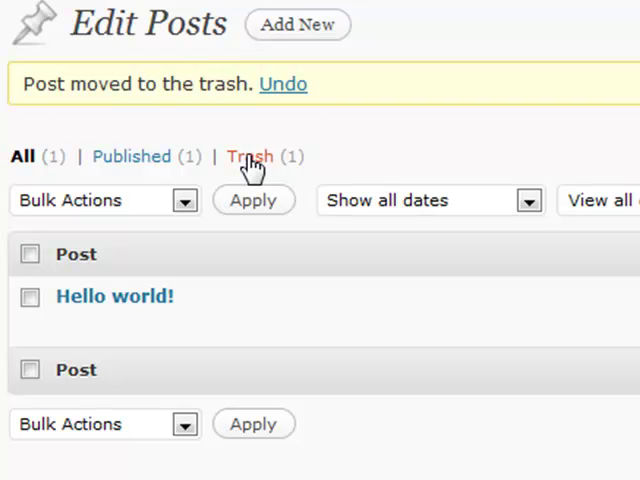
# Open the Trash (1) view and restore 'My New Post' as a draft
pyautogui.click(250, 156)
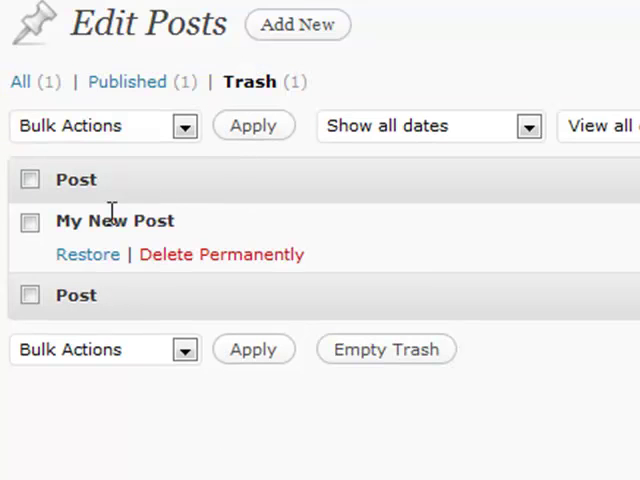
pyautogui.moveTo(120, 185)
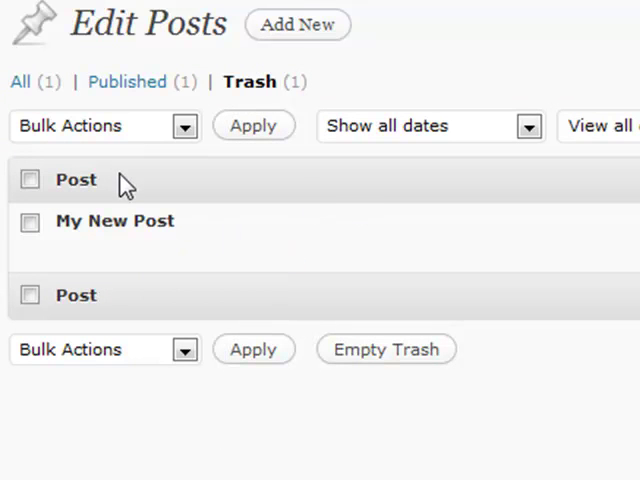
pyautogui.moveTo(98, 212)
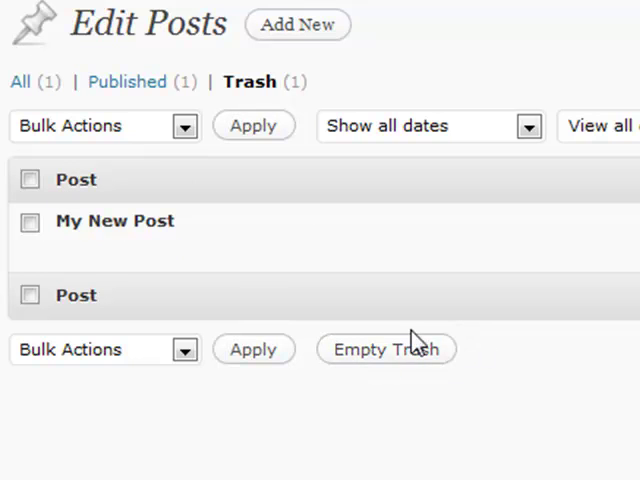
pyautogui.moveTo(115, 221)
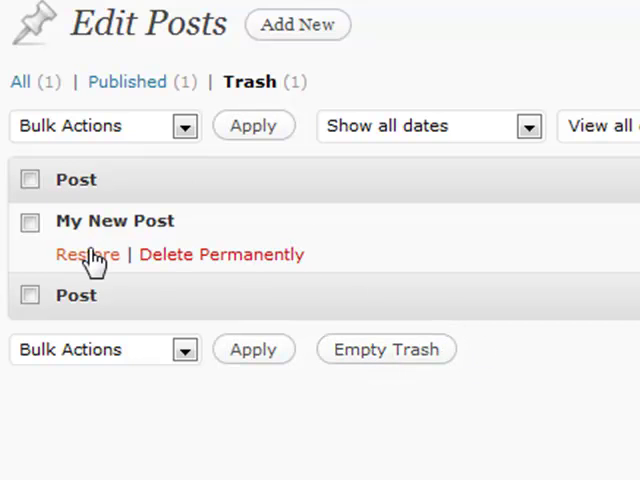
pyautogui.moveTo(86, 254)
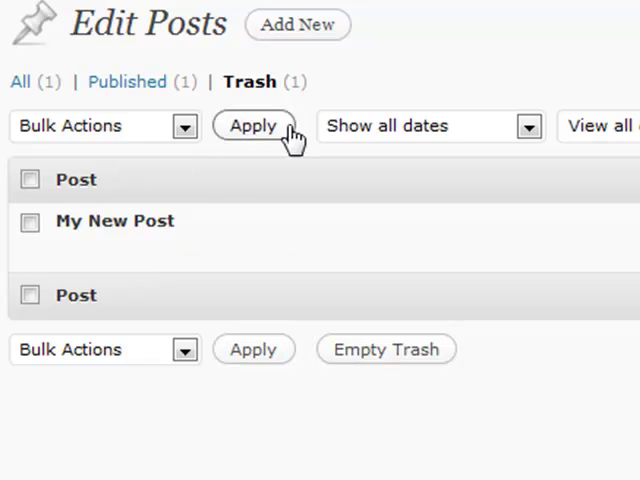
pyautogui.click(254, 125)
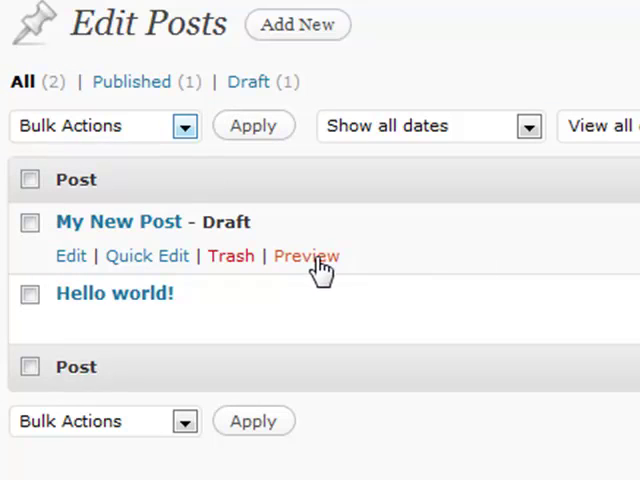
pyautogui.moveTo(307, 256)
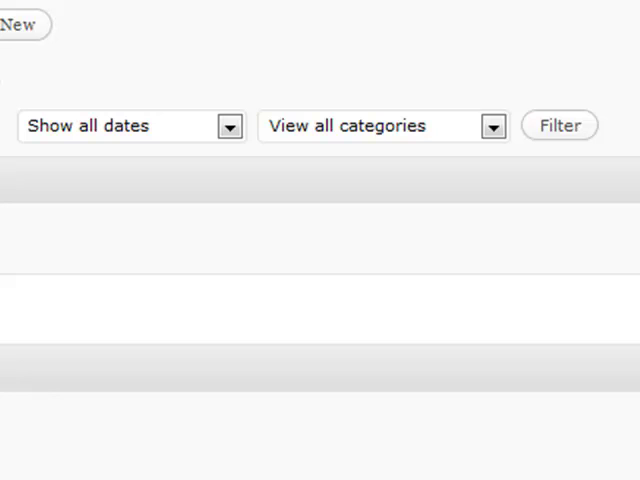
pyautogui.moveTo(178, 143)
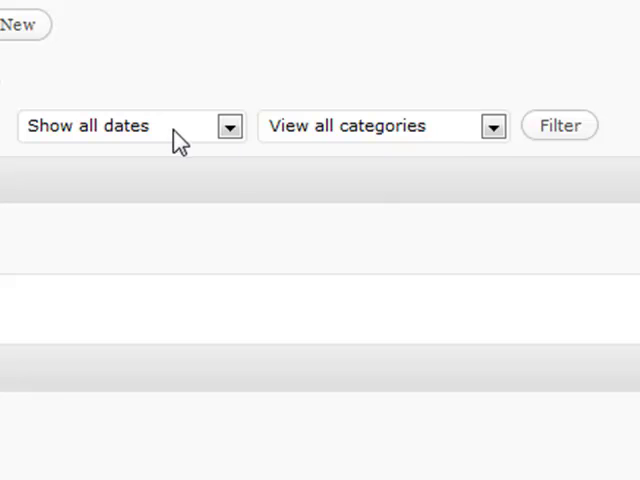
# Open the category filter dropdown showing View all categories and Uncategorized
pyautogui.click(383, 125)
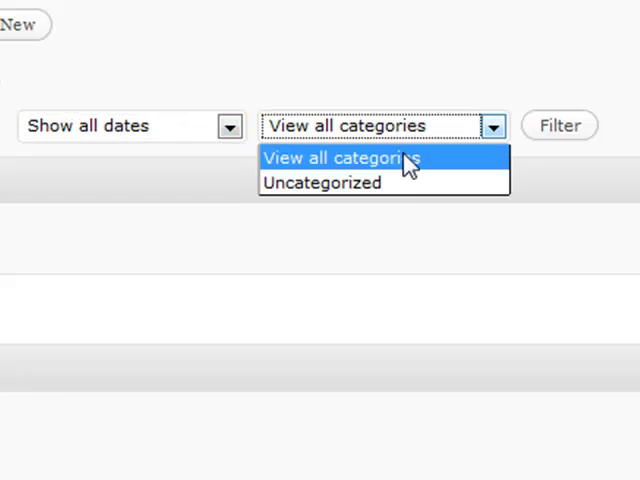